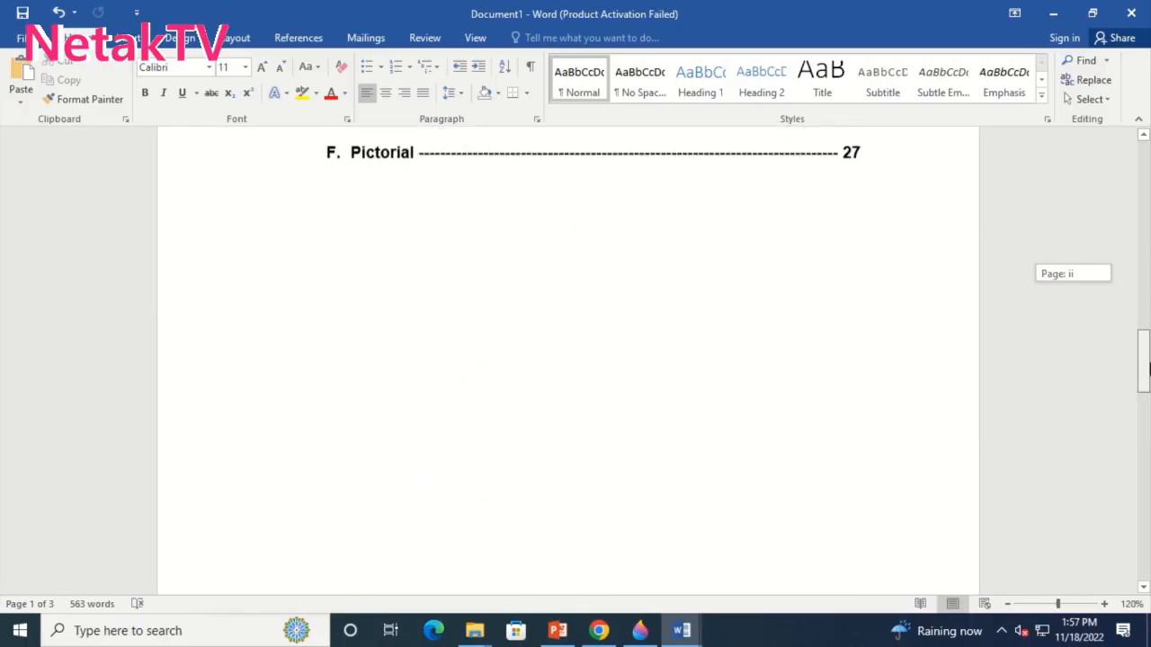
Insert a page number into the footer of the table of contents page via the Insert ribbon.
scroll("down", 3)
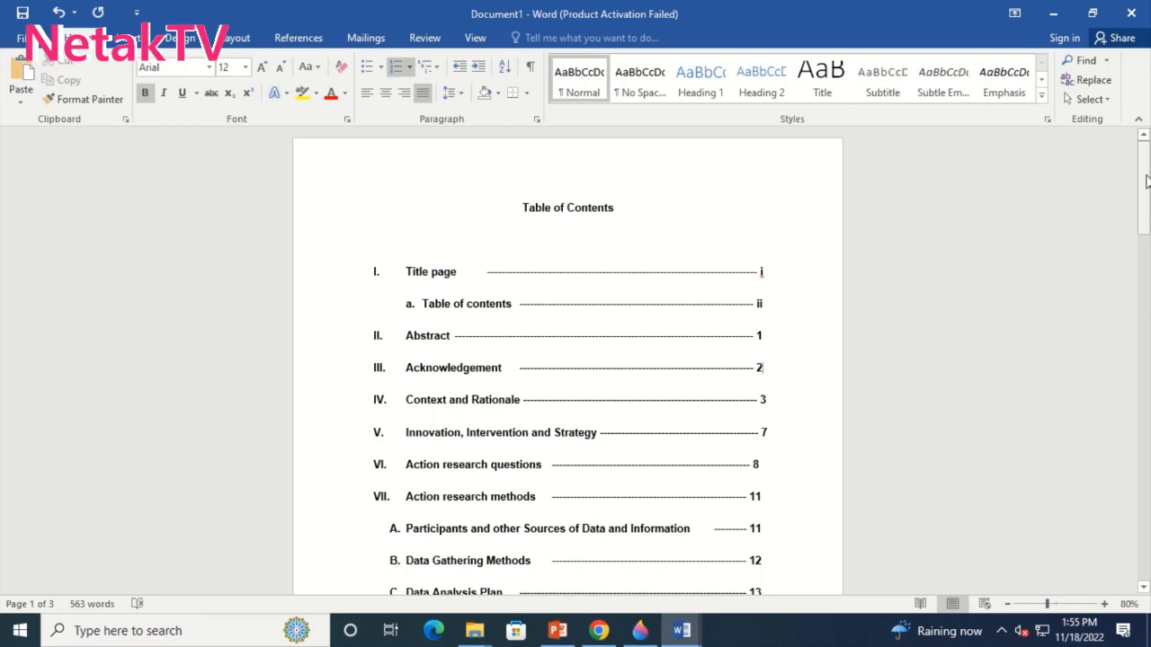
scroll("down", 3)
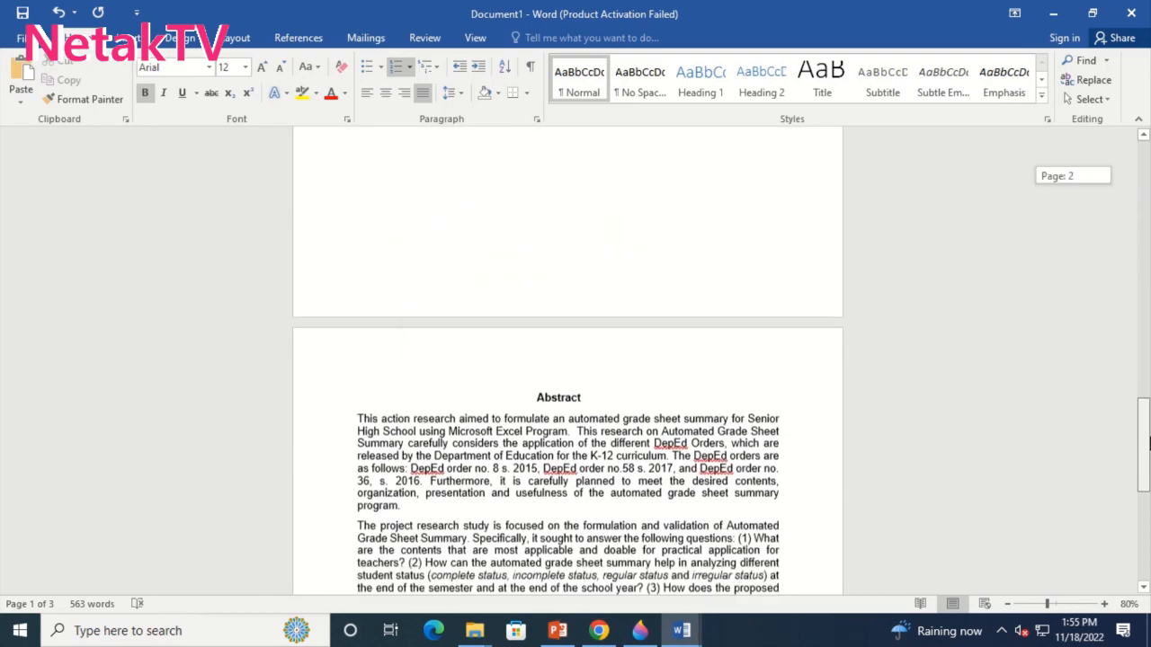
scroll("down", 3)
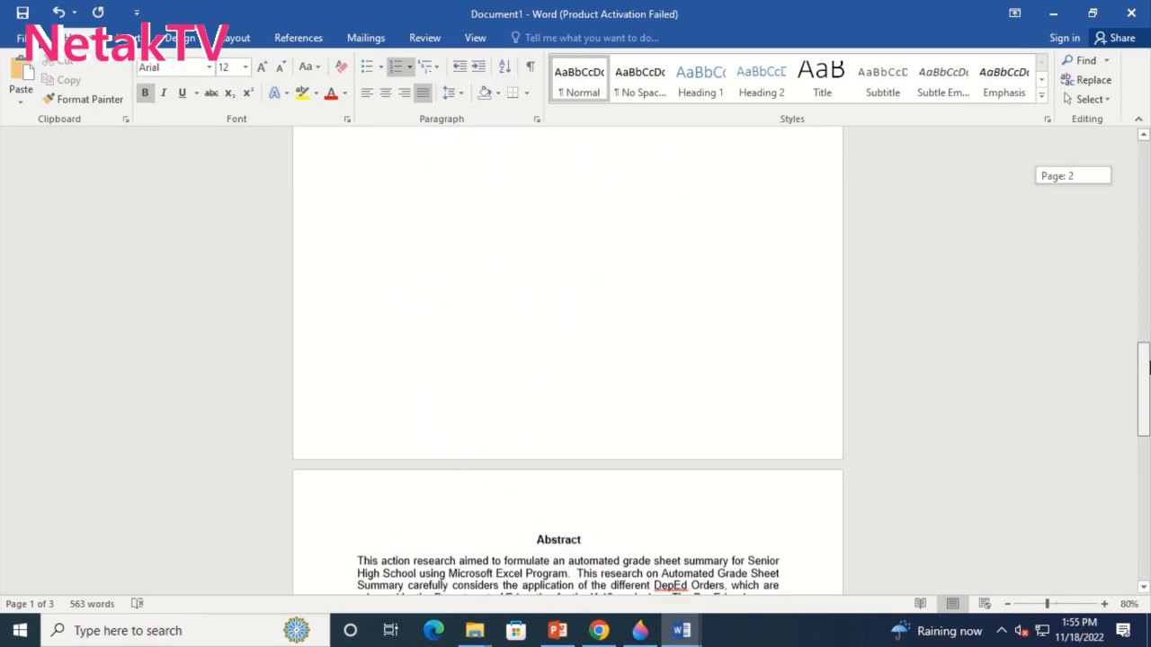
scroll("up", 3)
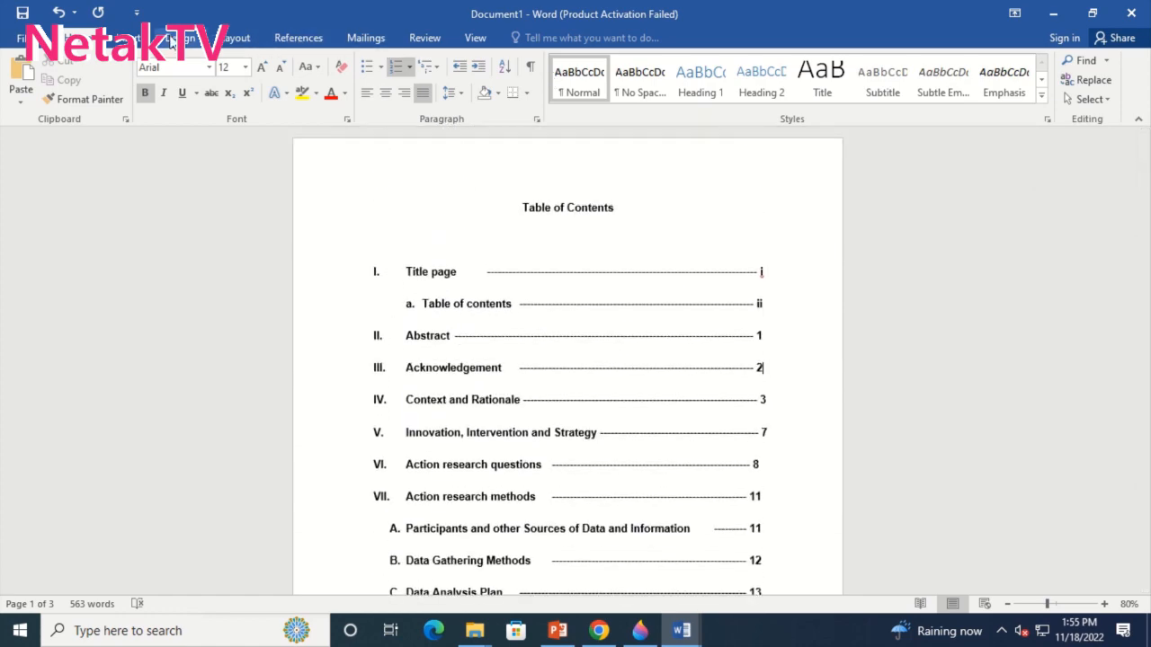
left_click(176, 38)
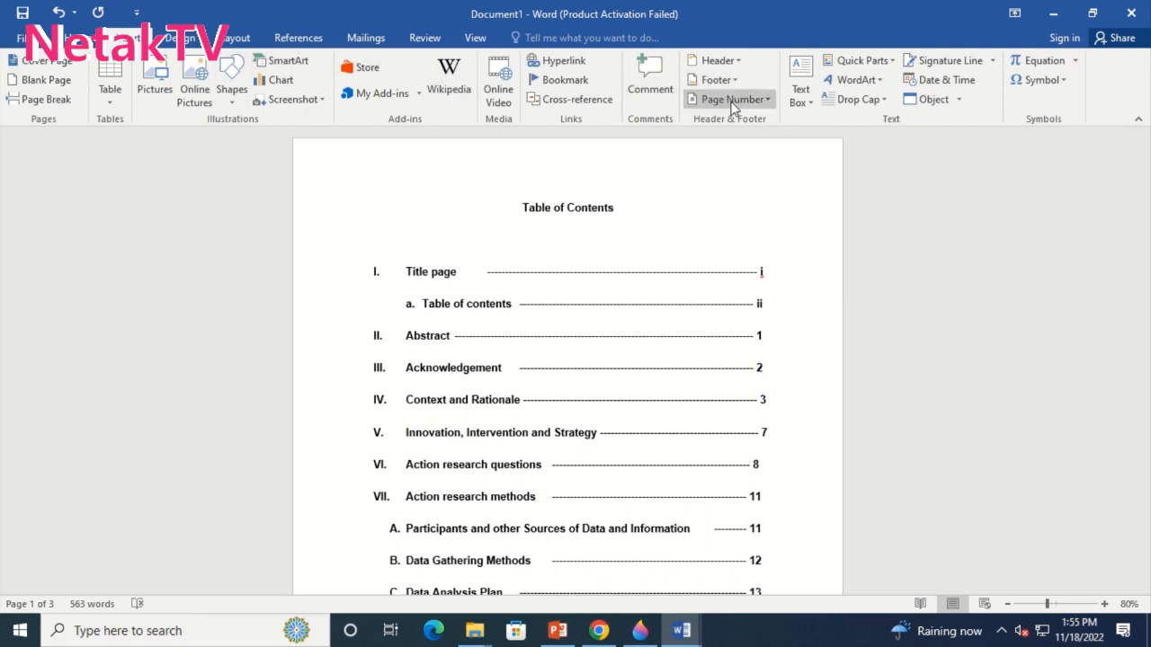
left_click(729, 99)
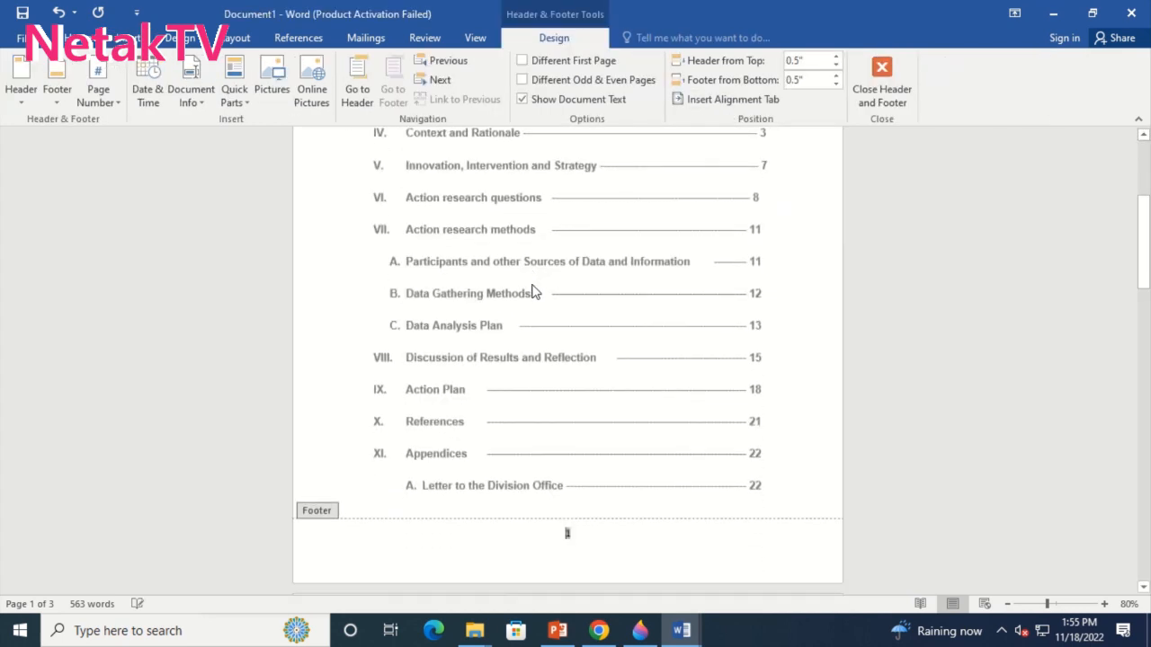
mouse_move(949, 446)
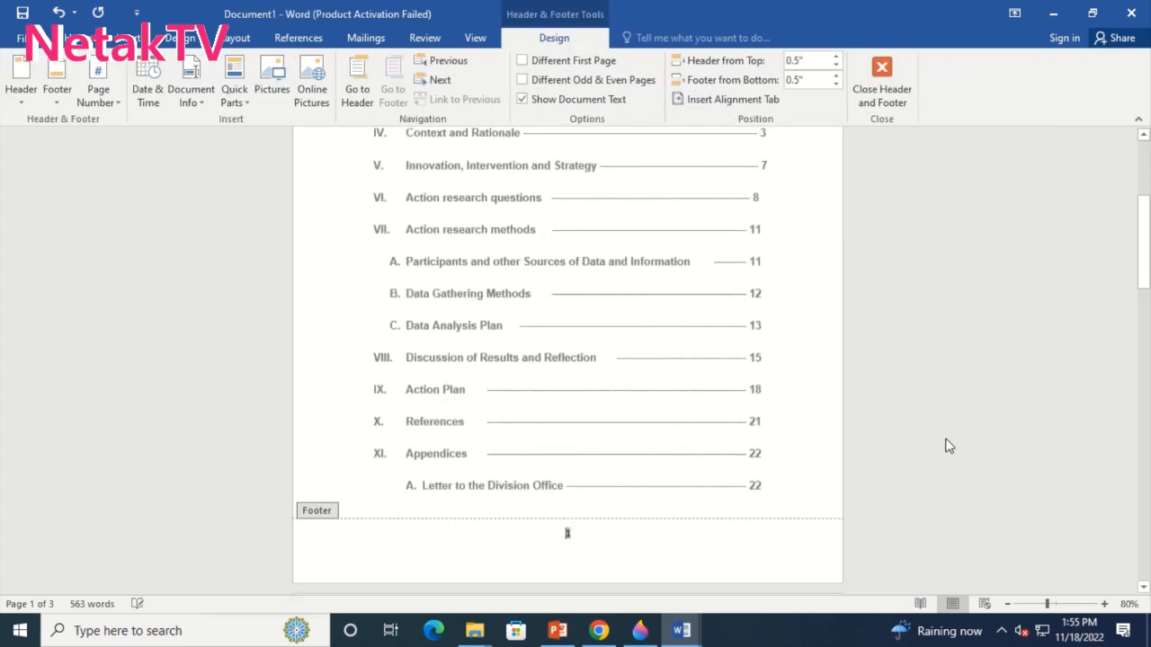
scroll("up", 3)
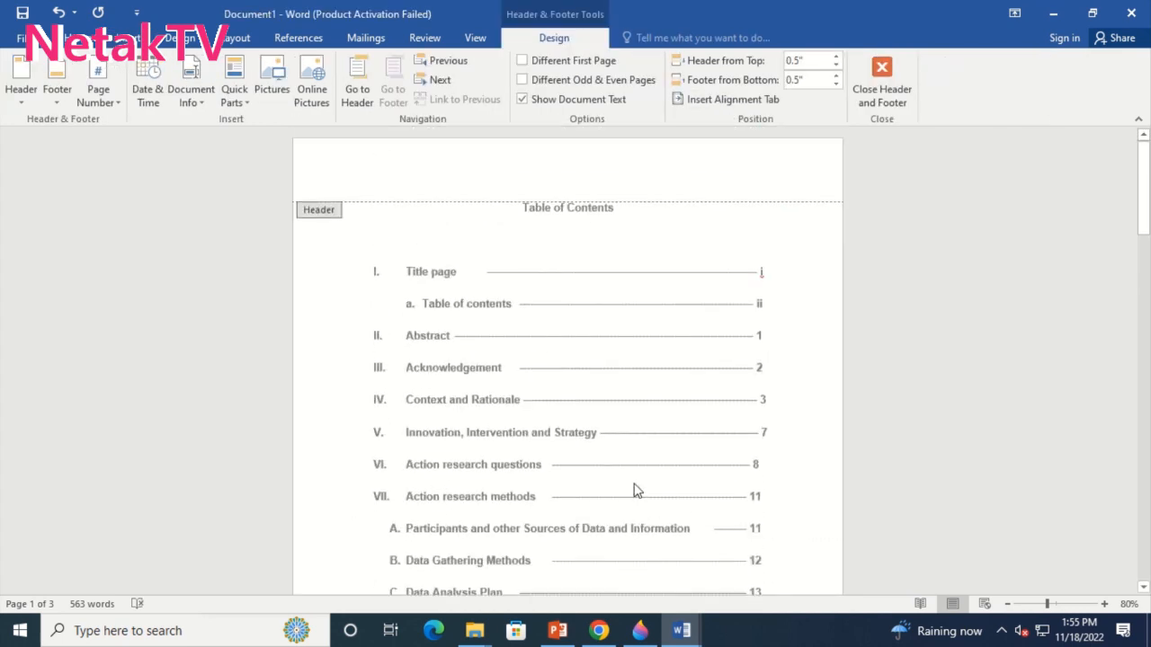
scroll("down", 3)
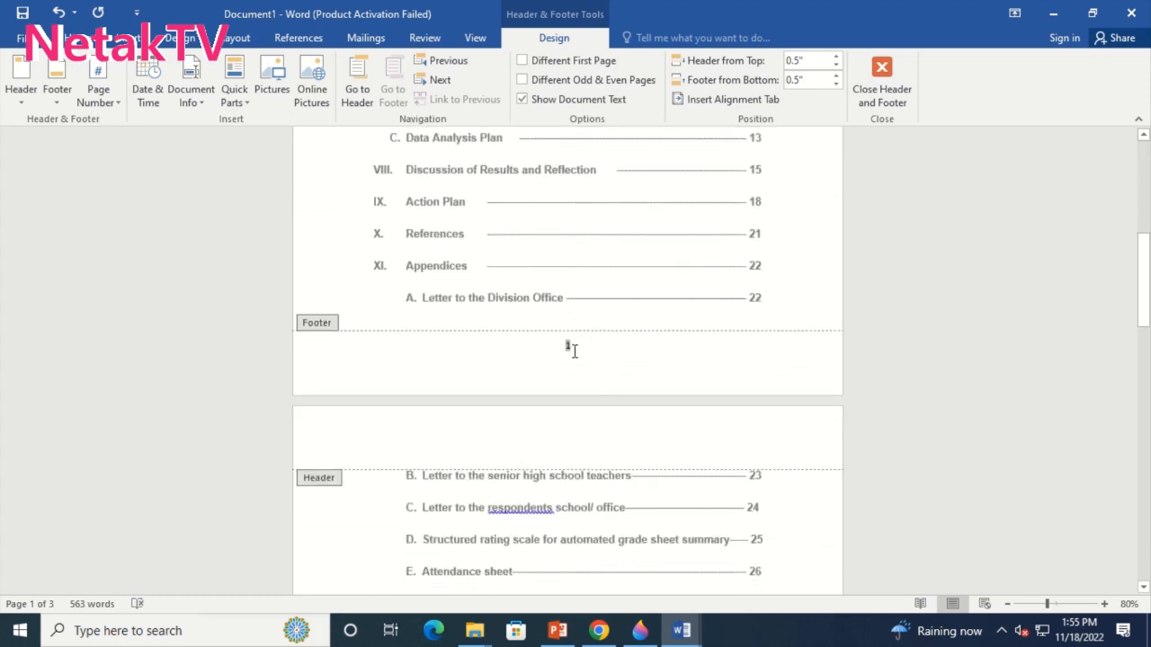
Format the footer page number as lowercase roman numerals (i, ii, iii) starting at i.
right_click(572, 349)
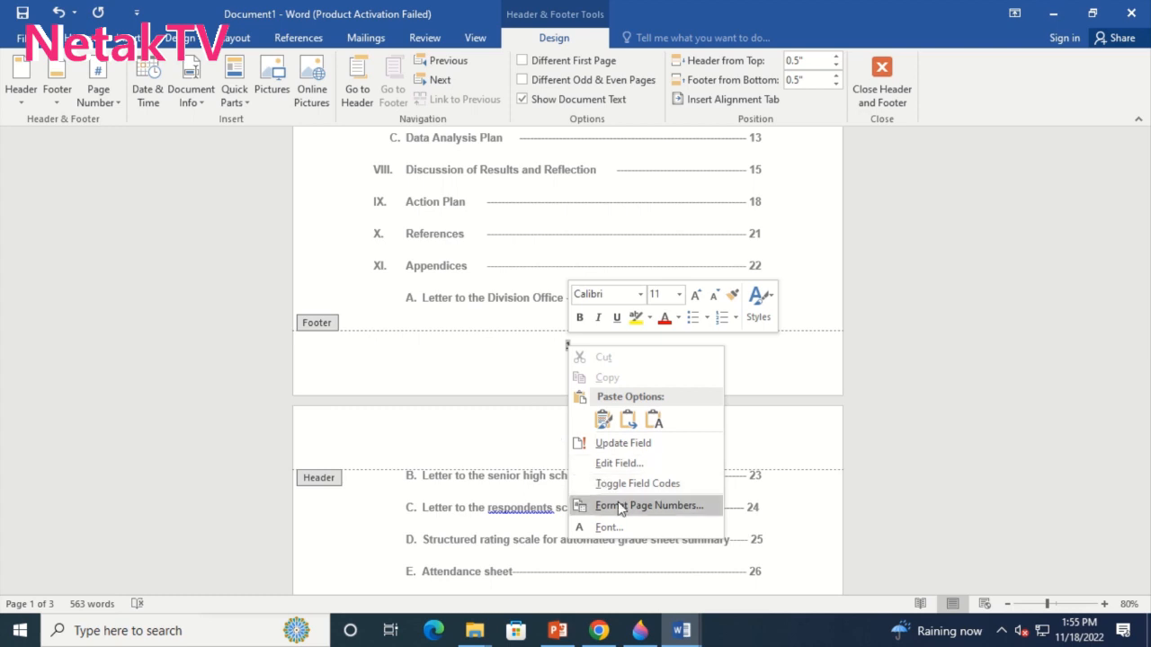
left_click(651, 504)
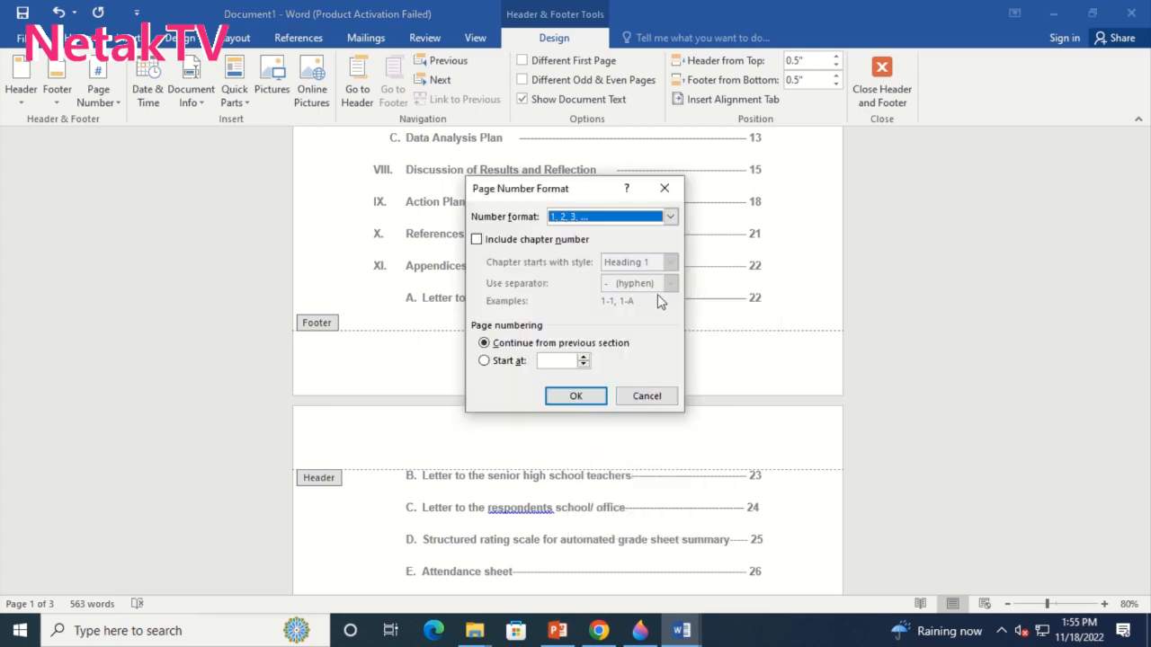
left_click(669, 216)
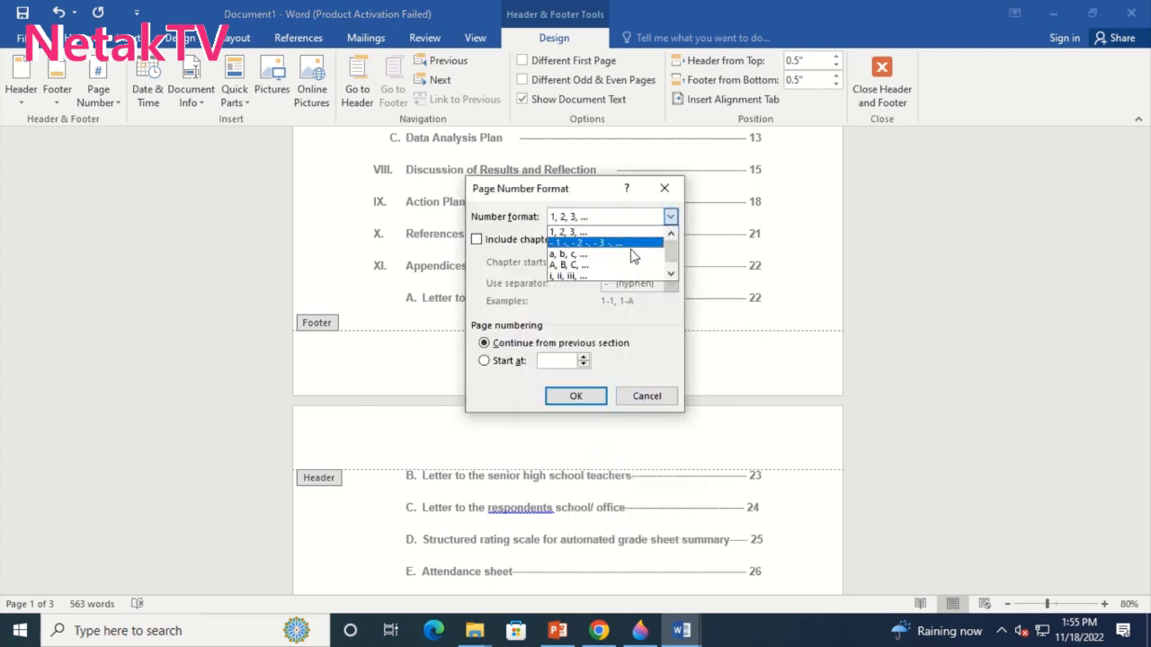
left_click(569, 277)
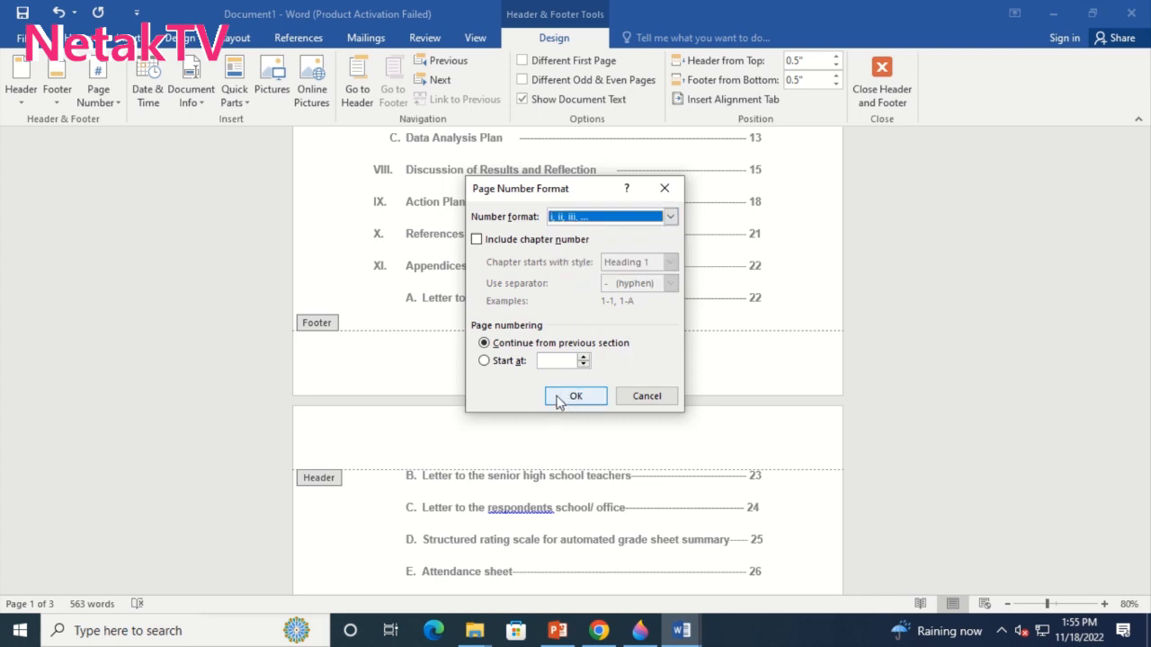
left_click(484, 359)
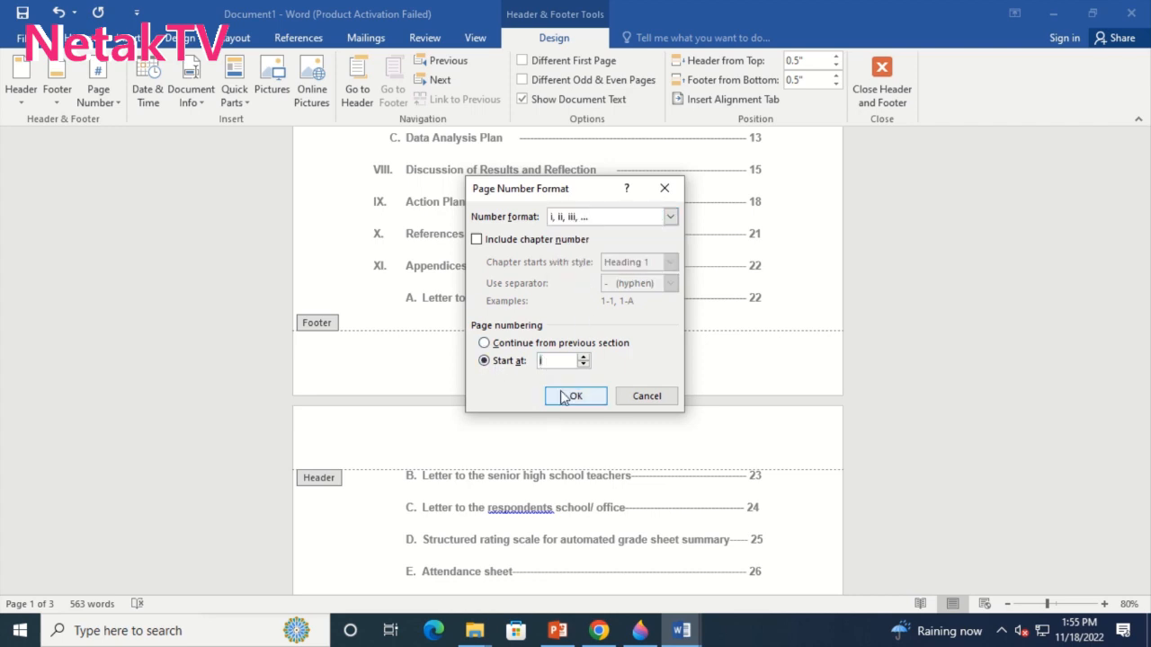
left_click(575, 396)
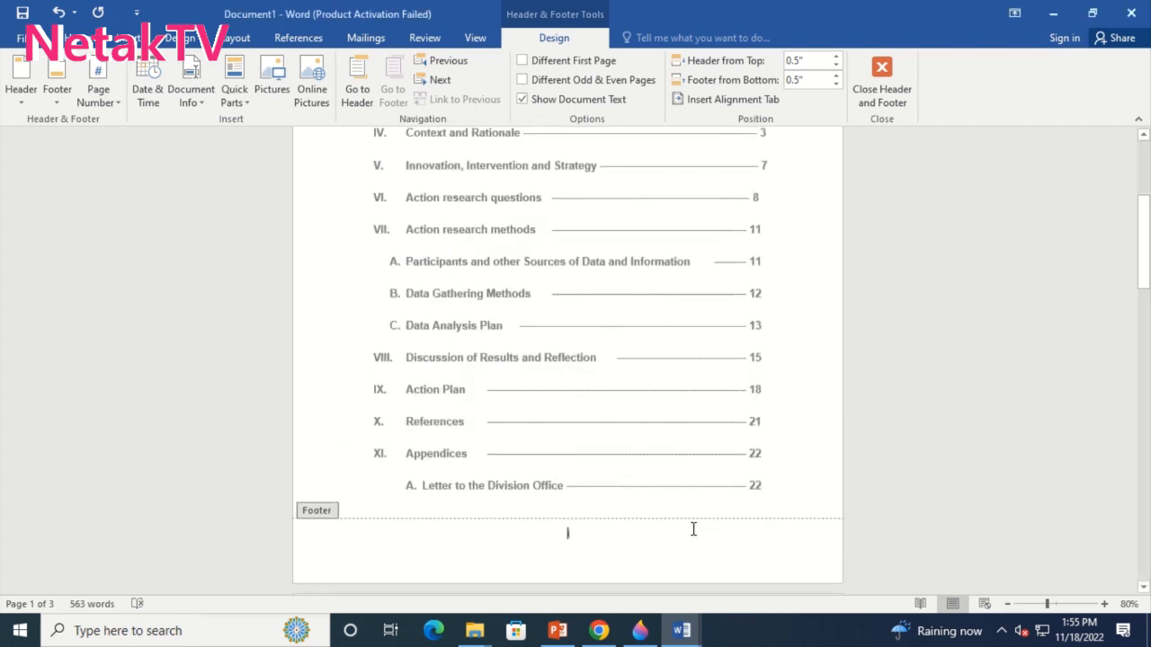
Scroll to the last contents entries (appendices B–F, Pictorial) and close header and footer editing.
scroll("down", 3)
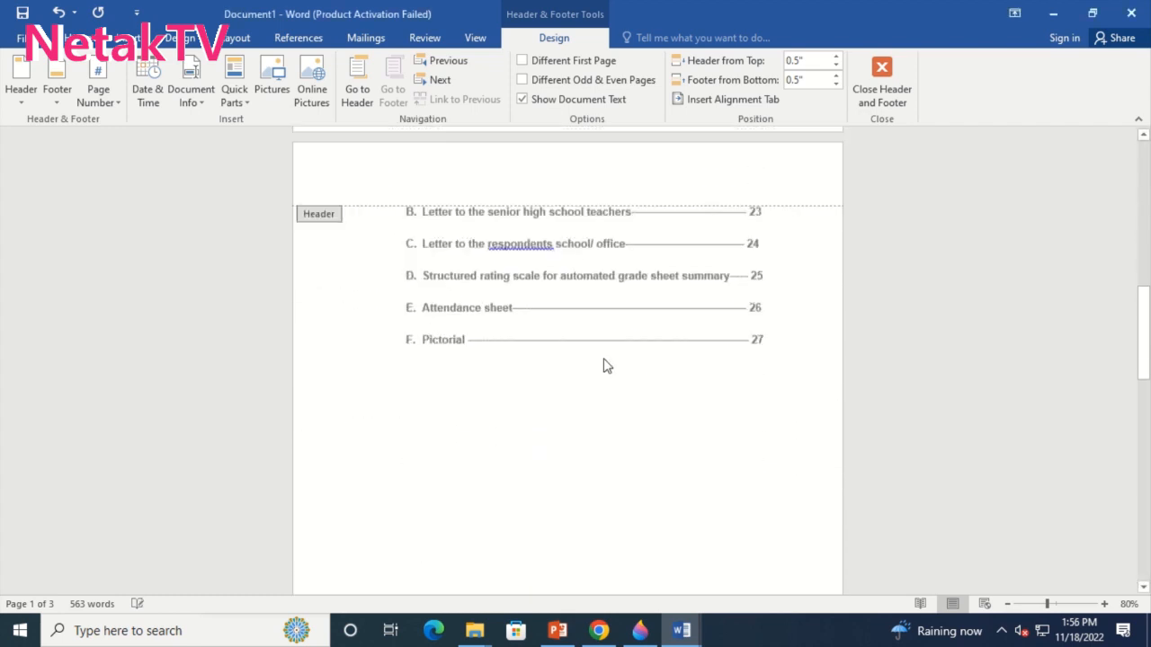
scroll("down", 3)
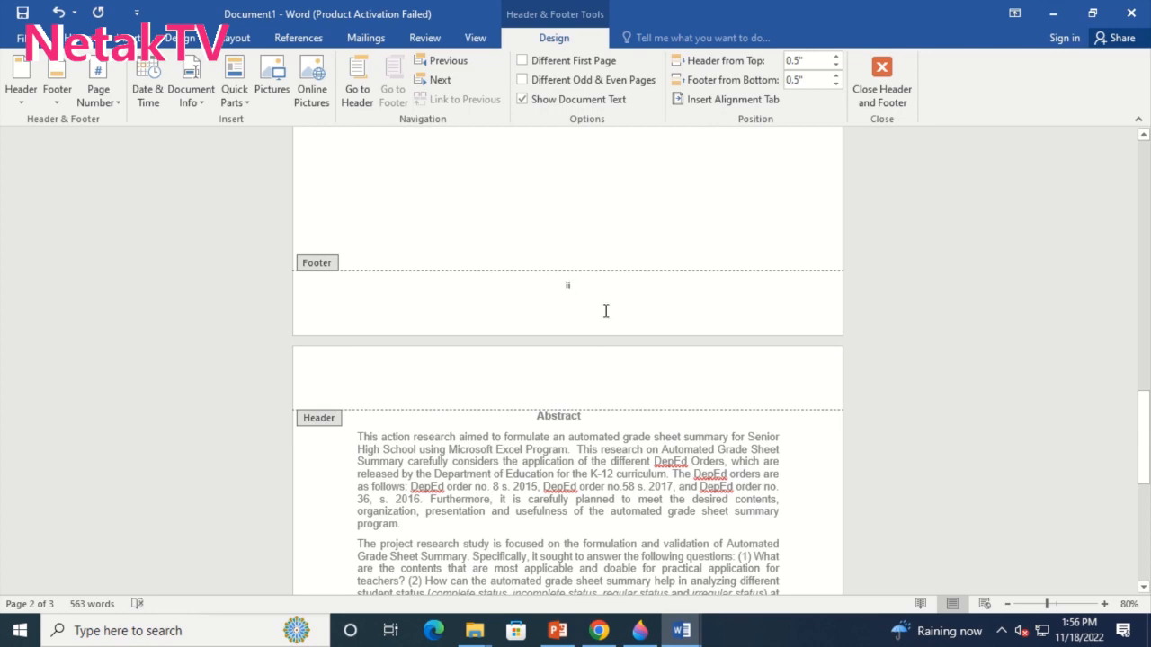
scroll("down", 3)
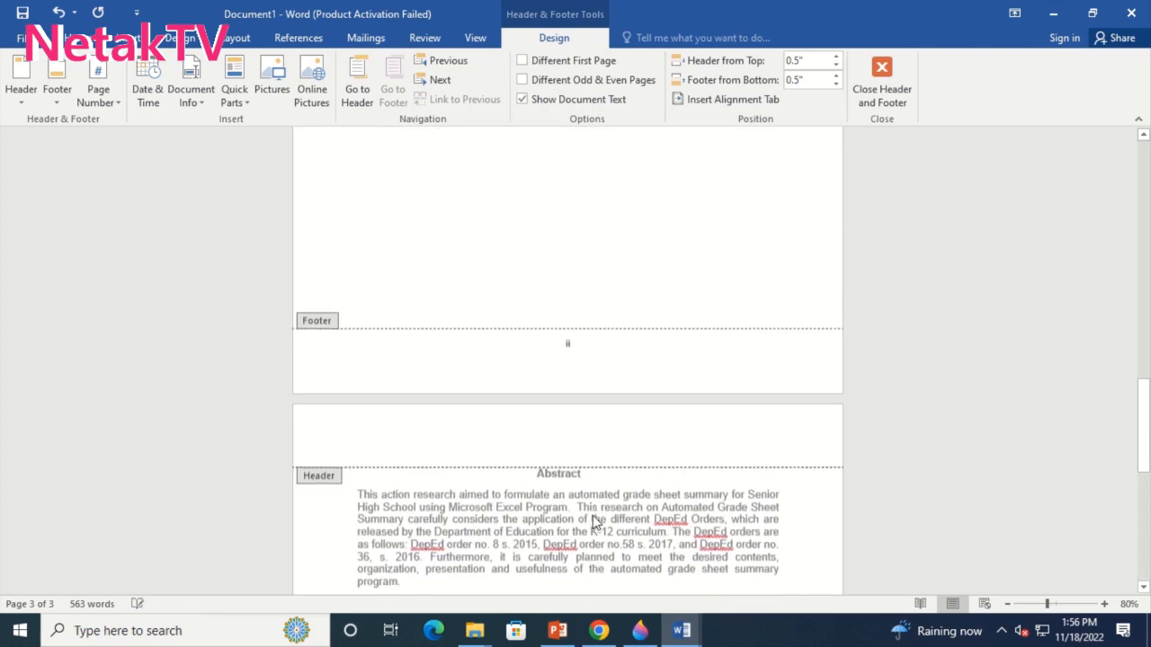
scroll("up", 3)
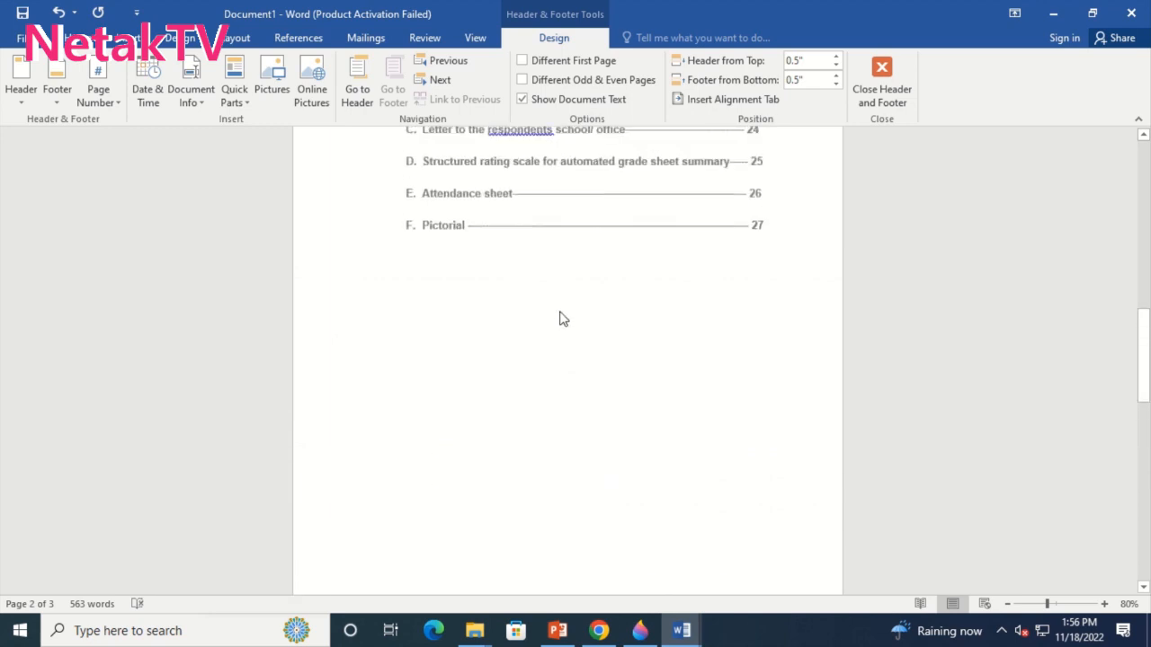
left_click(881, 81)
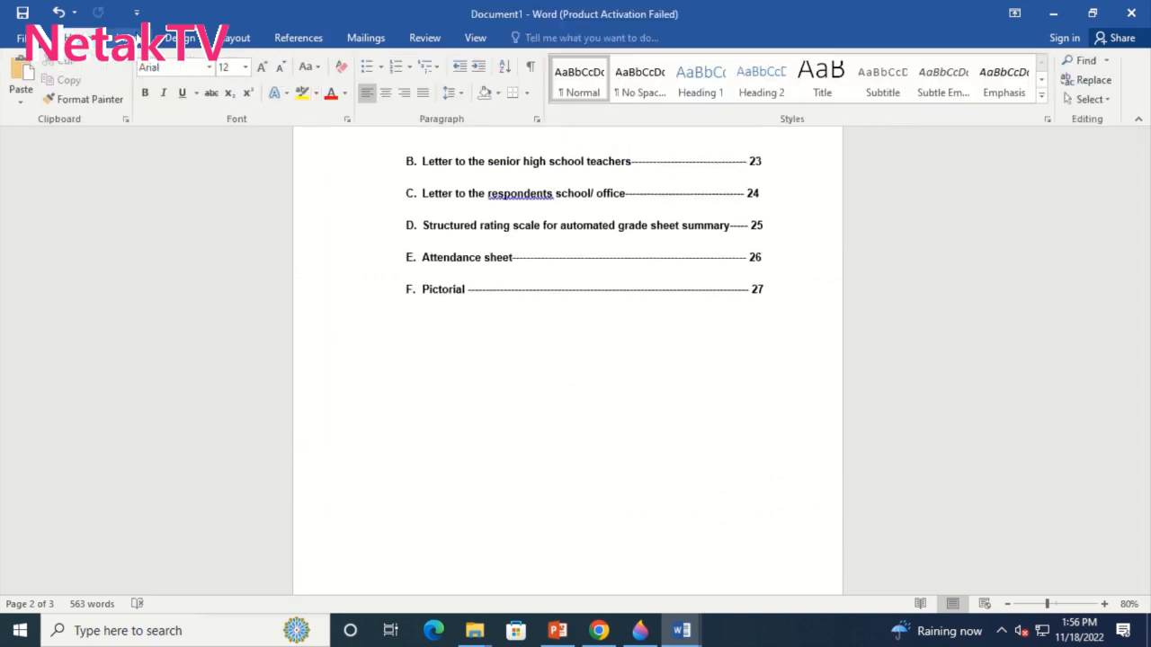
Insert a Next Page section break below the Pictorial entry from Layout > Breaks.
left_click(356, 487)
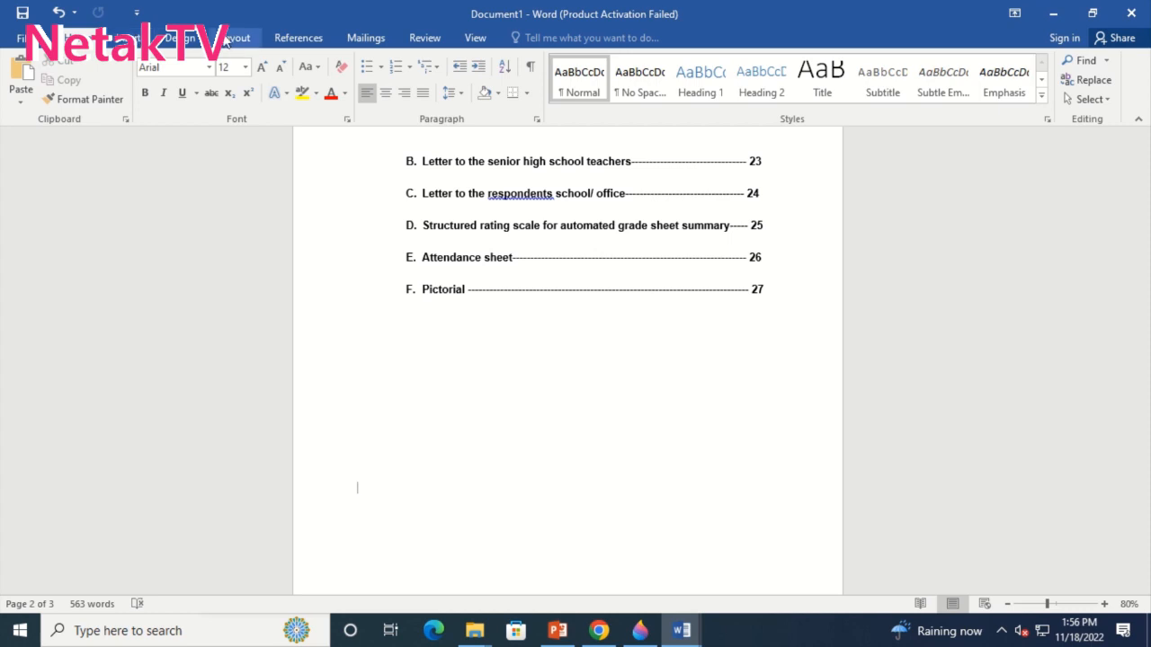
left_click(236, 38)
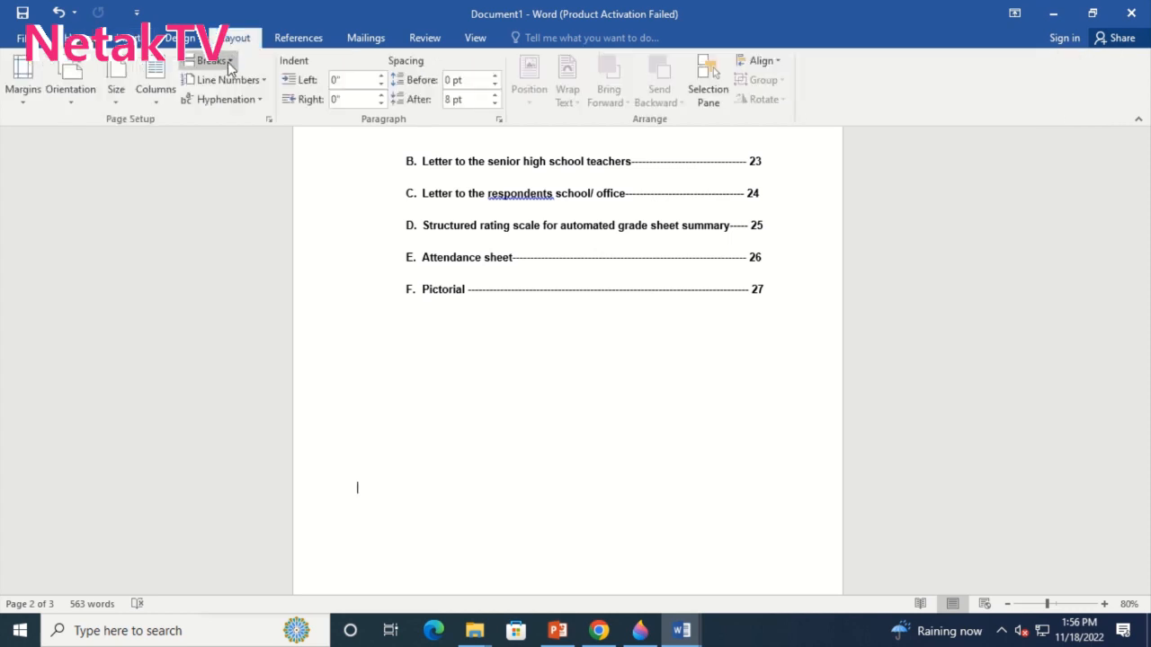
left_click(212, 61)
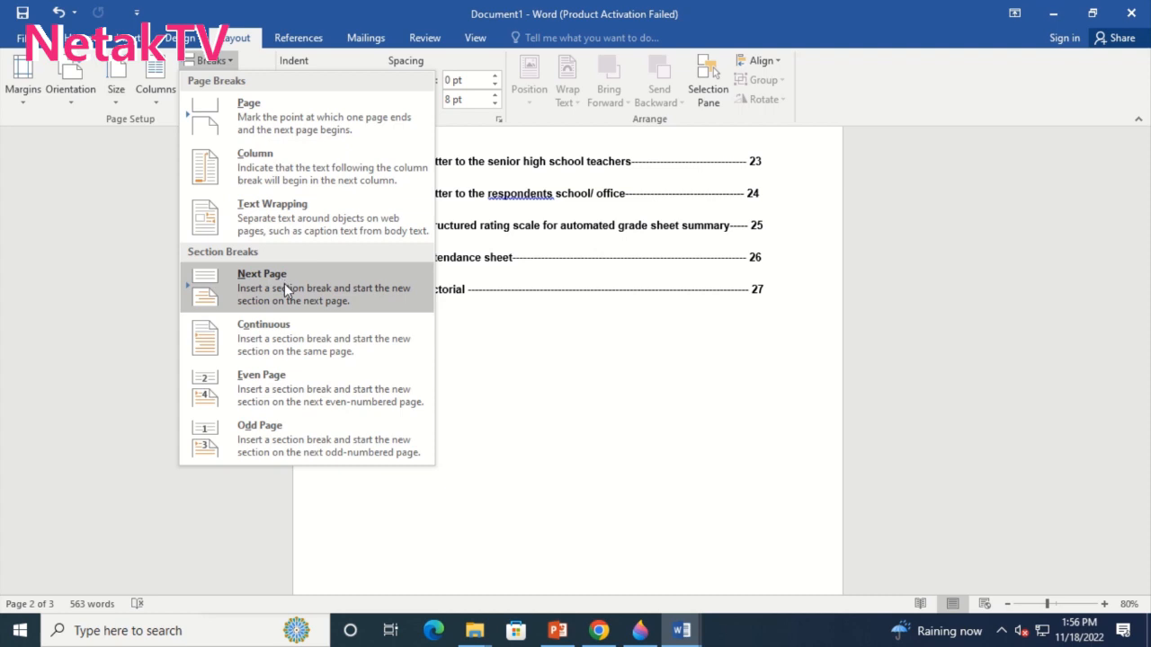
left_click(263, 286)
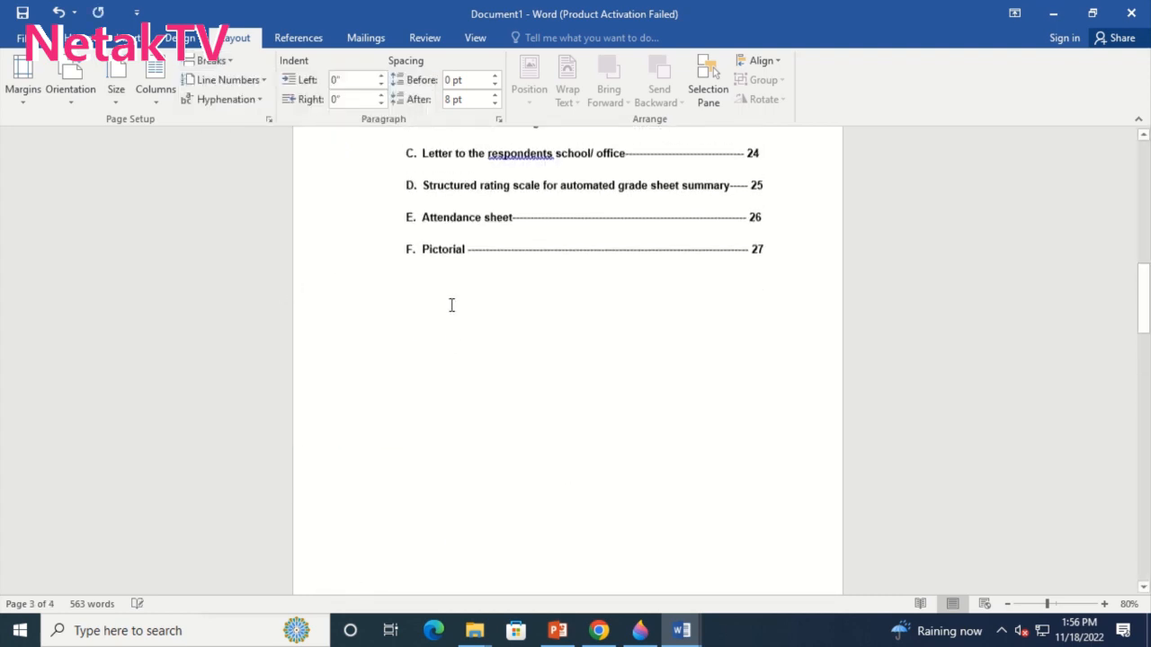
scroll("up", 3)
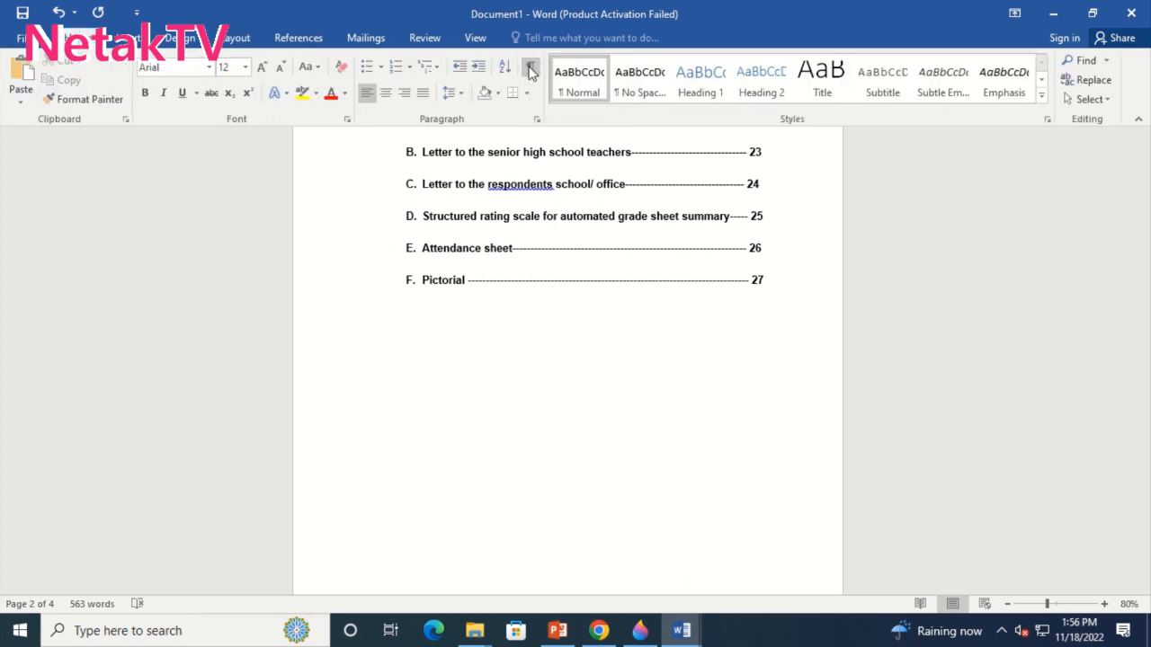
Show formatting marks to reveal the section break, then scroll to the end of the abstract.
left_click(529, 69)
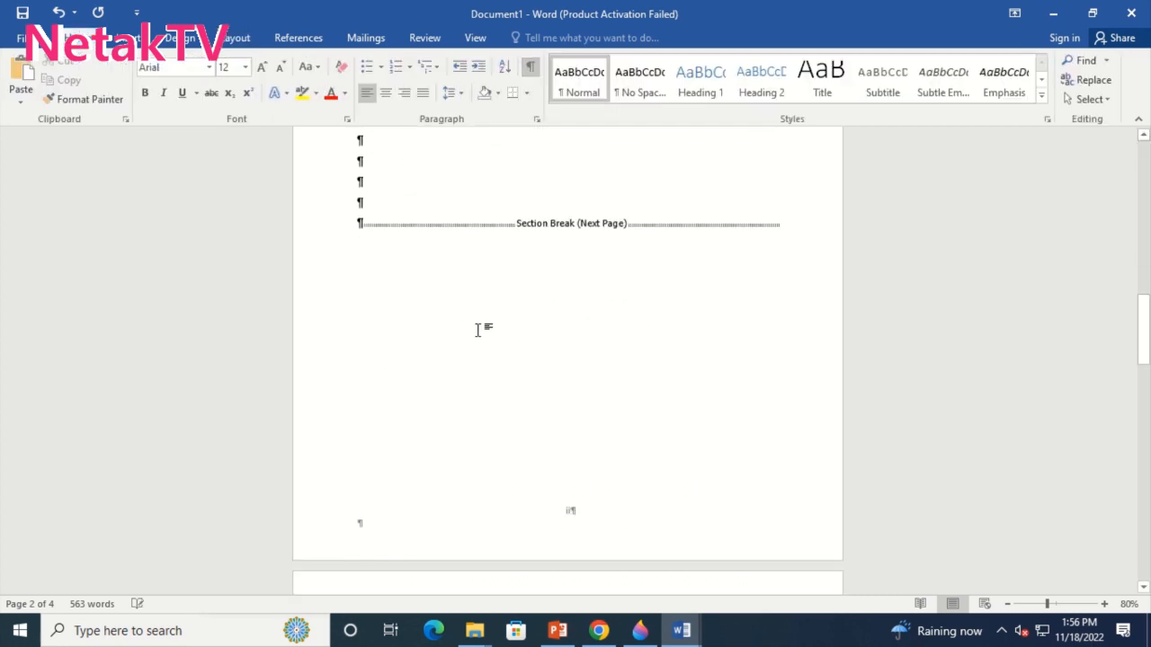
scroll("down", 3)
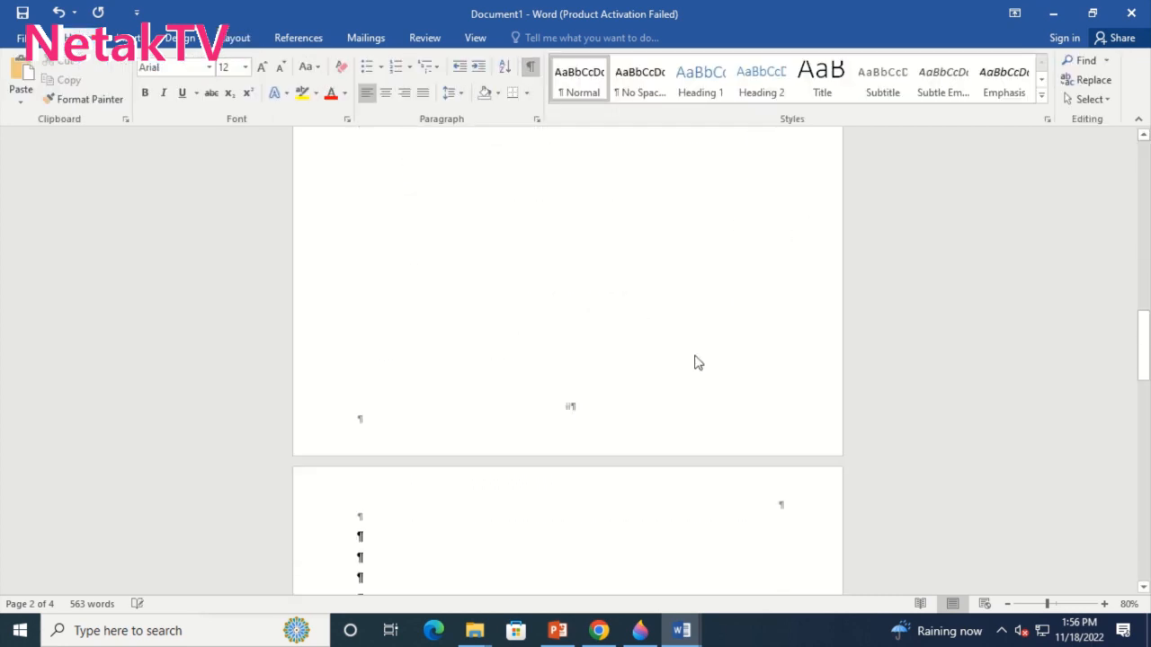
scroll("down", 3)
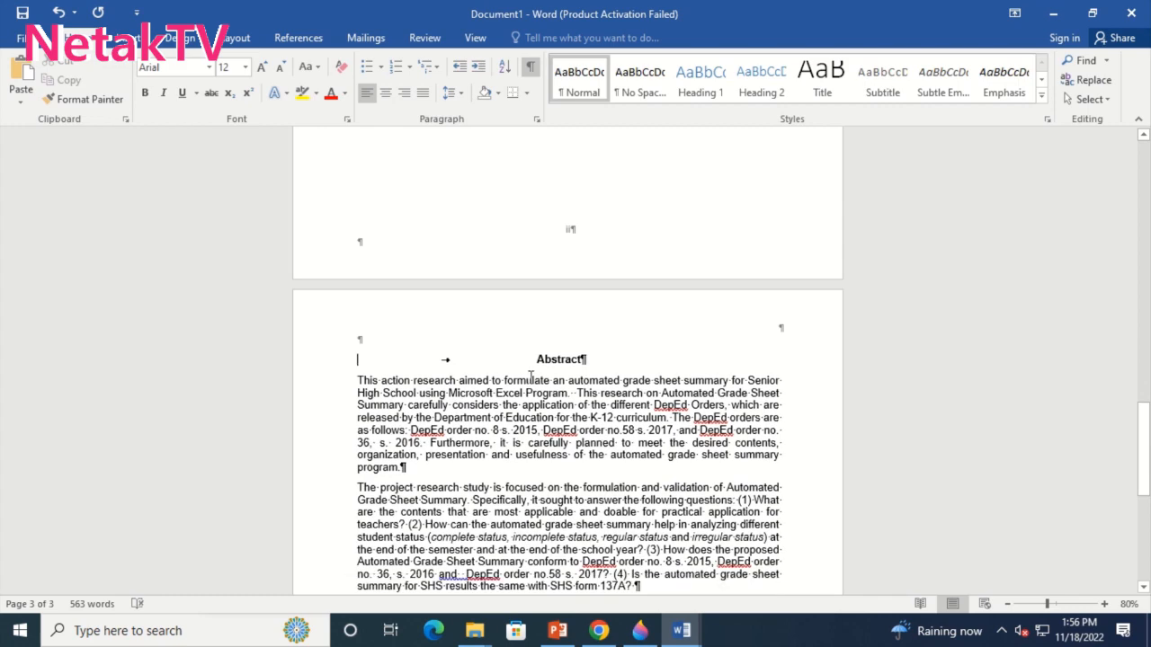
scroll("down", 3)
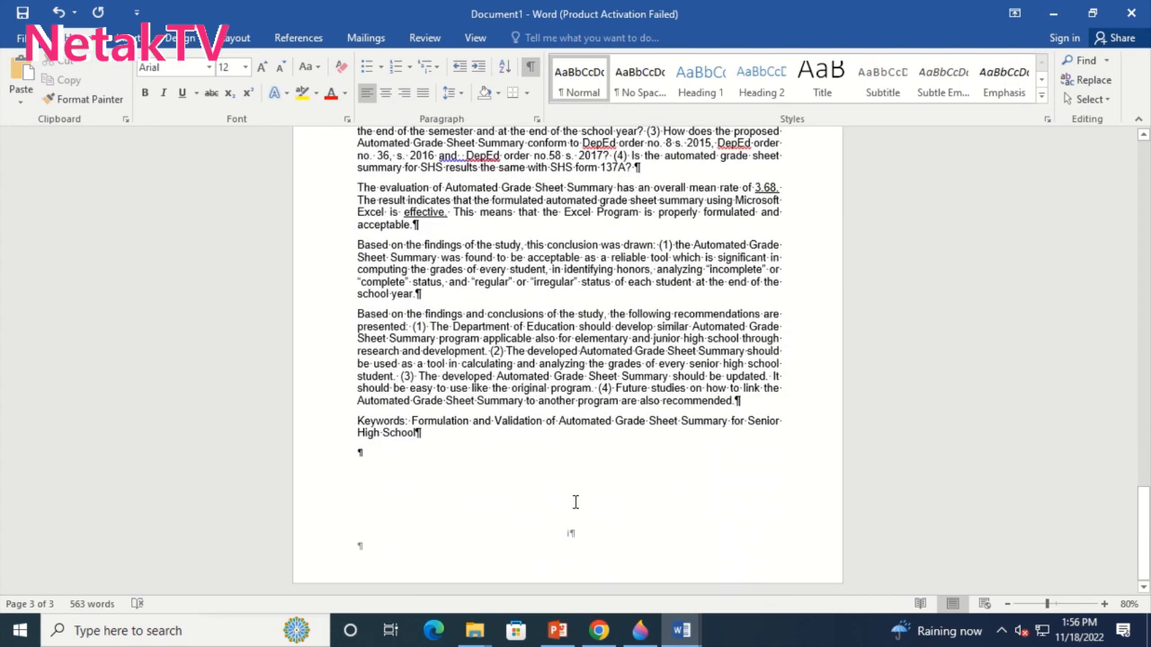
Format the Abstract section's footer page number as arabic numerals (1, 2, 3) starting at 1.
double_click(566, 532)
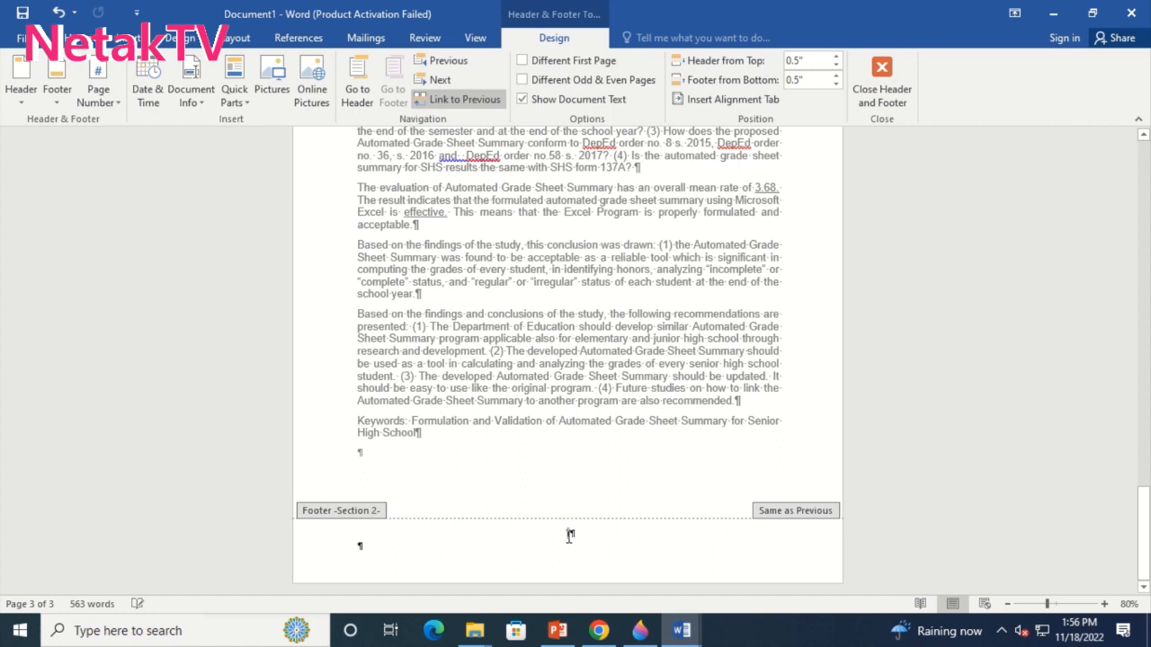
right_click(569, 536)
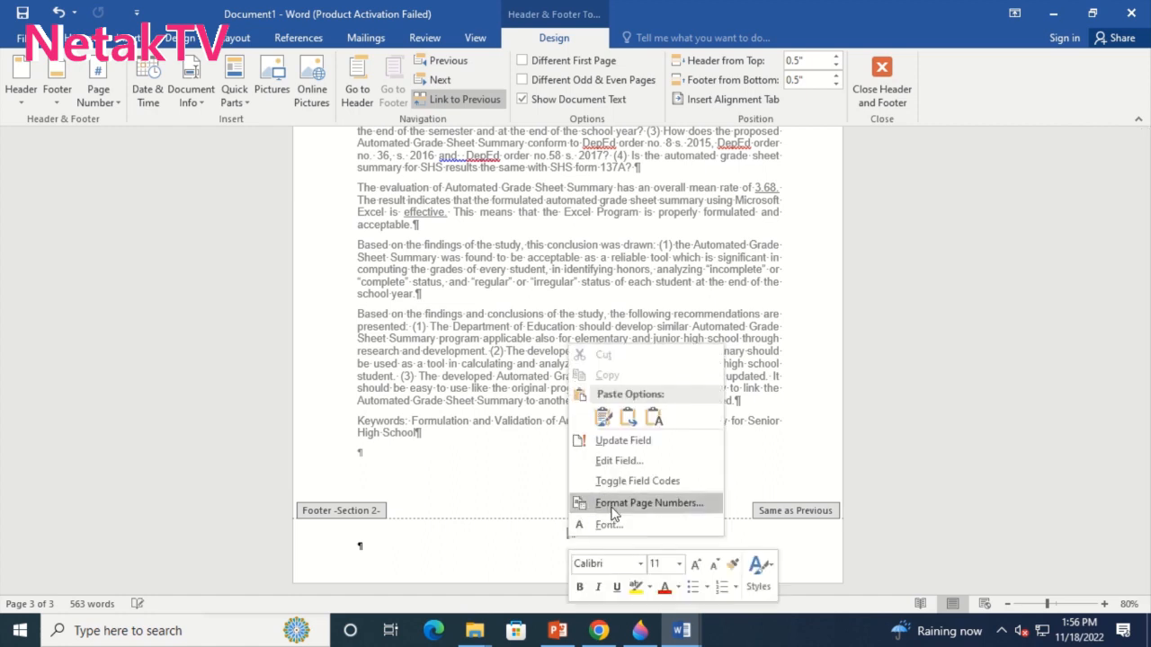
left_click(647, 503)
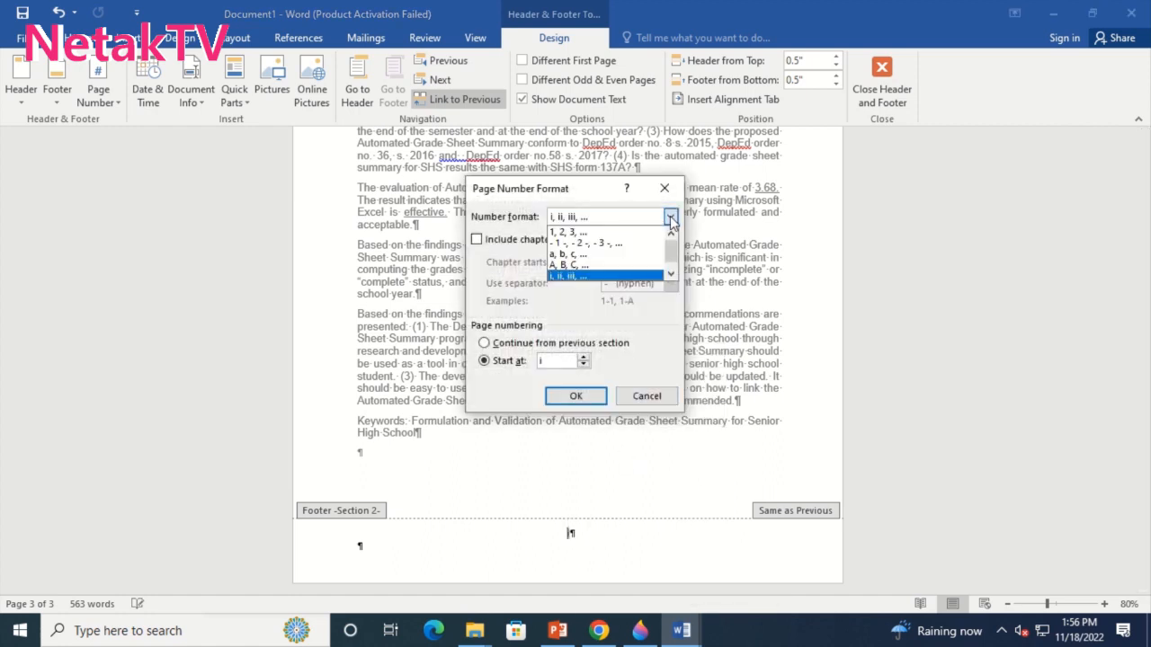
left_click(569, 232)
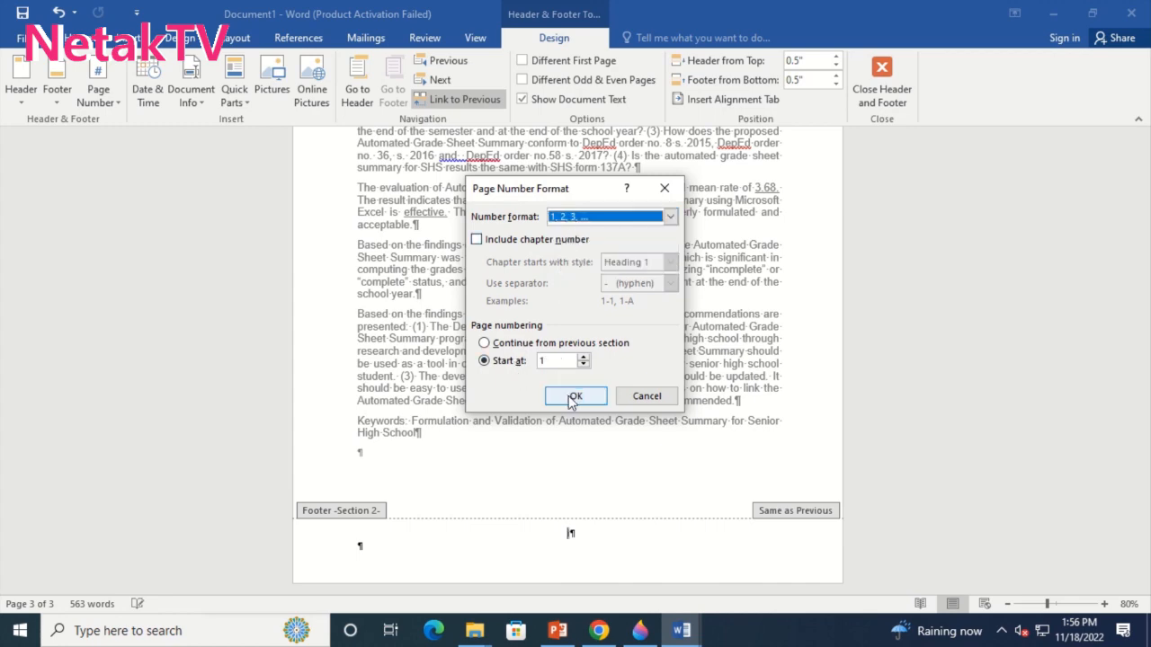
left_click(576, 398)
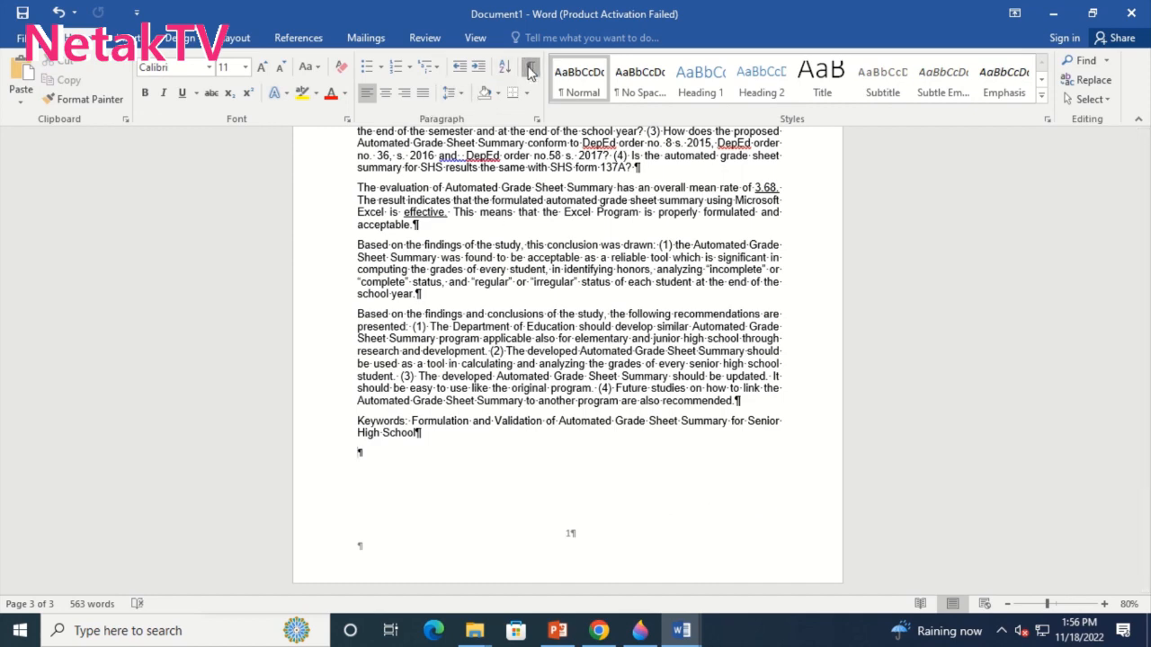
scroll("up", 3)
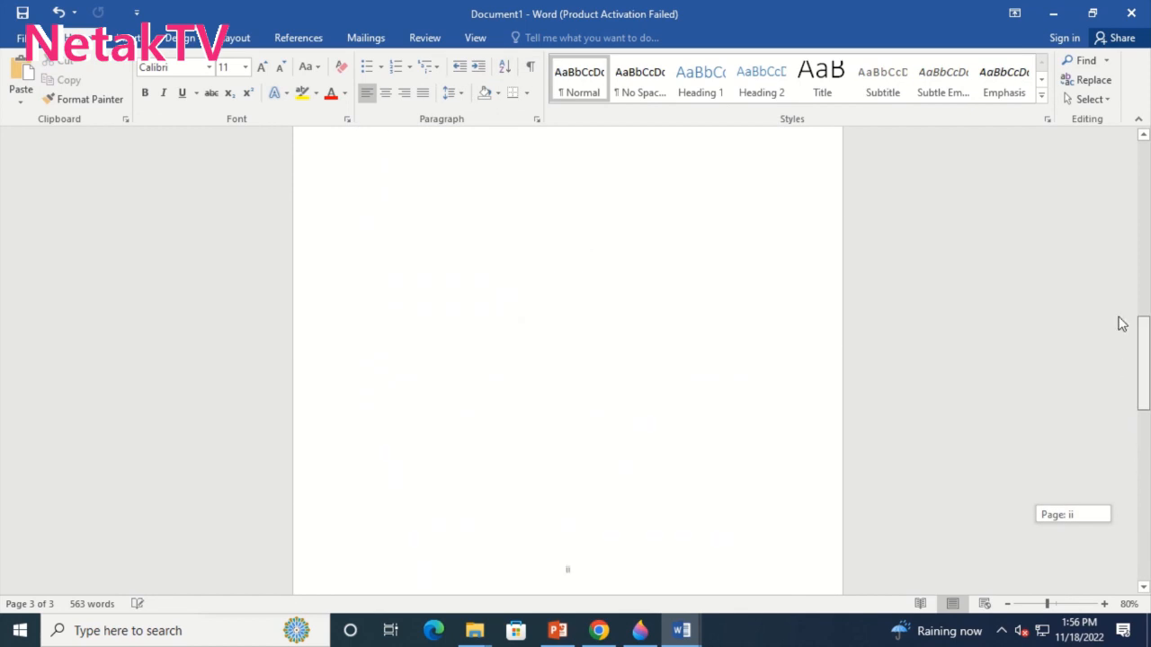
scroll("up", 3)
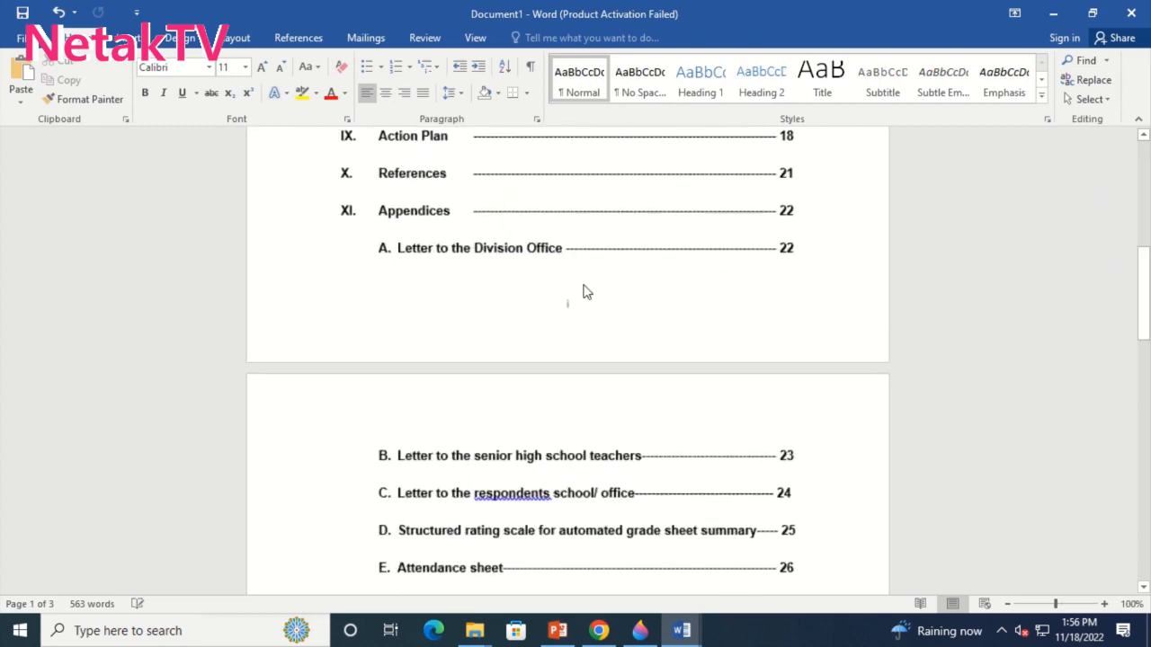
left_click(1083, 605)
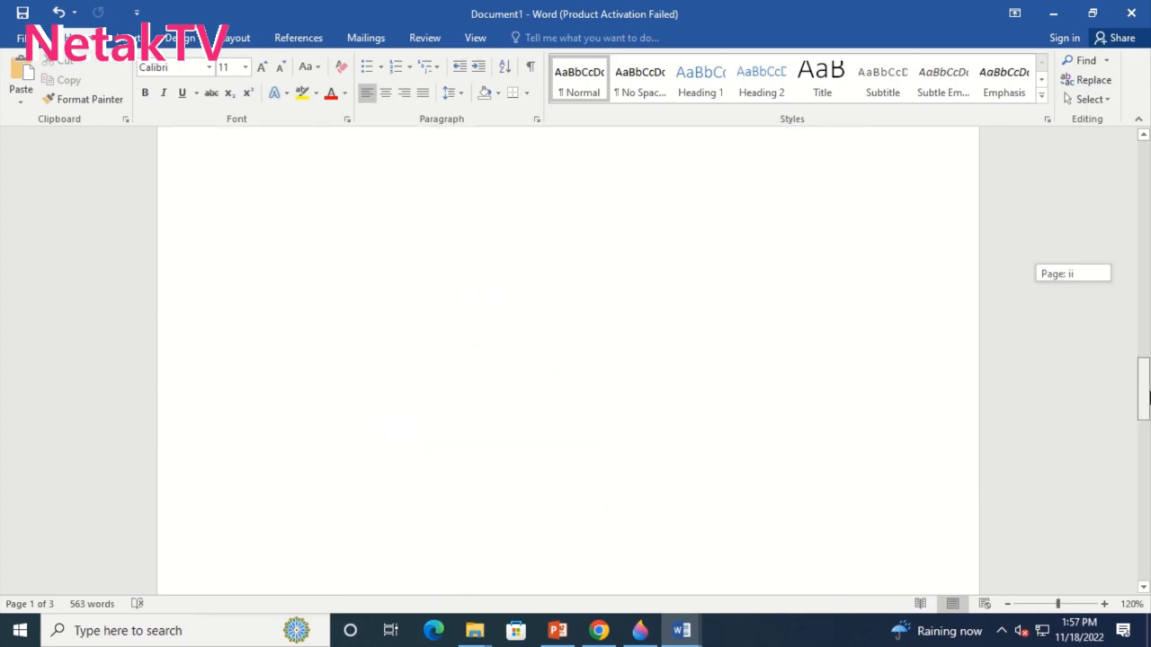
scroll("down", 3)
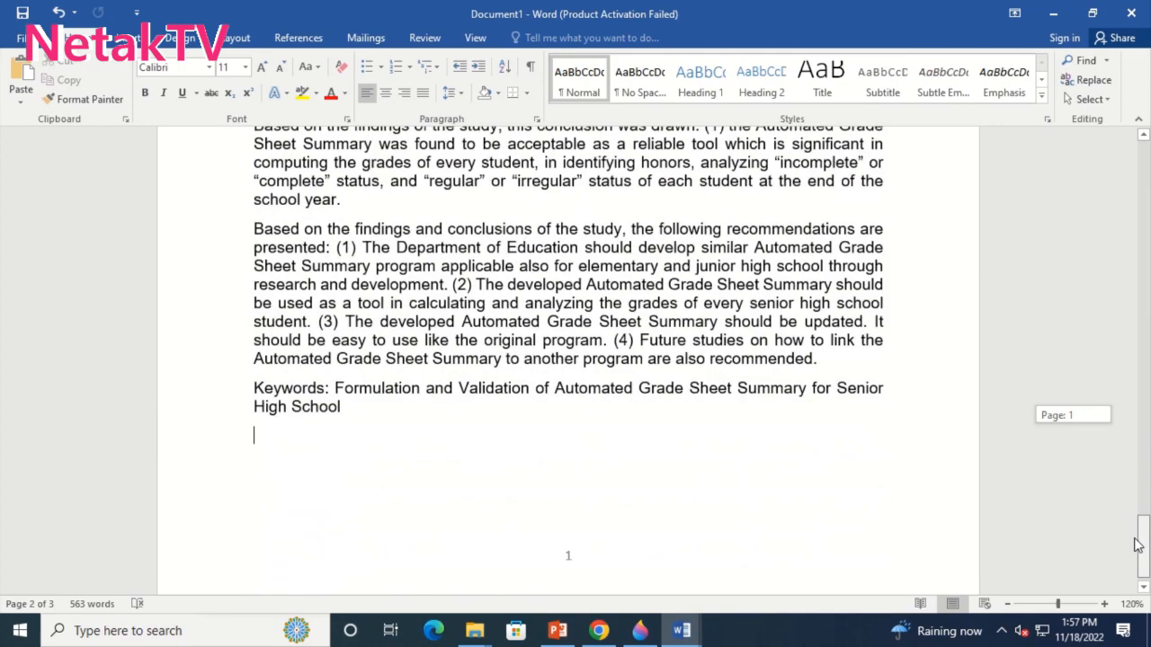
scroll("down", 3)
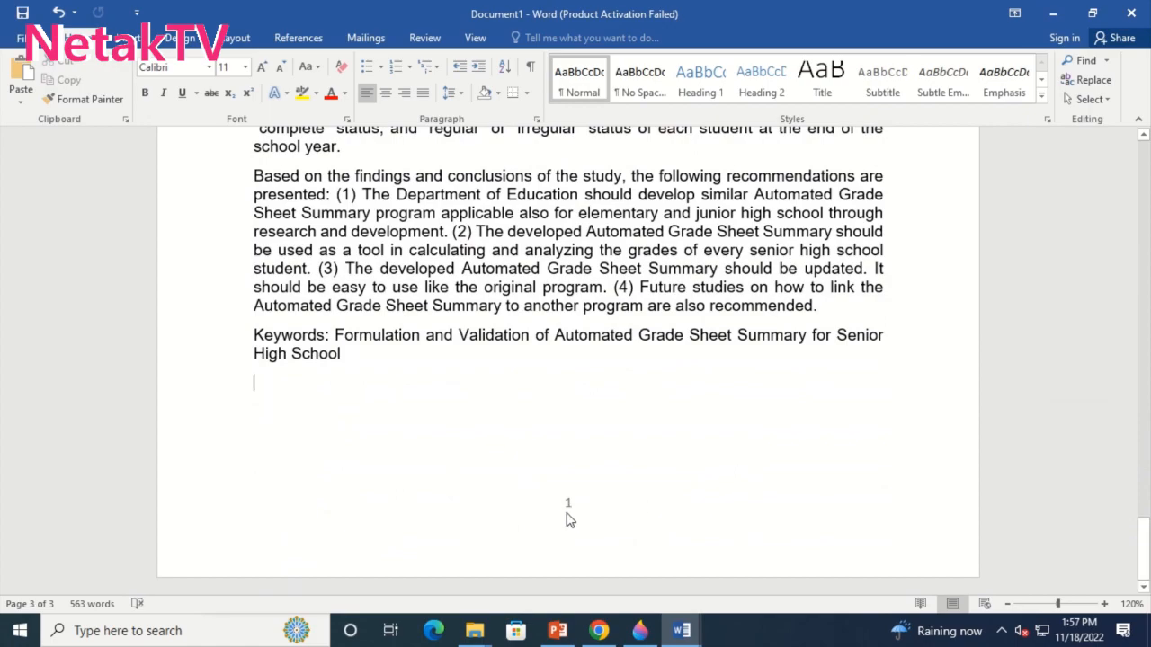